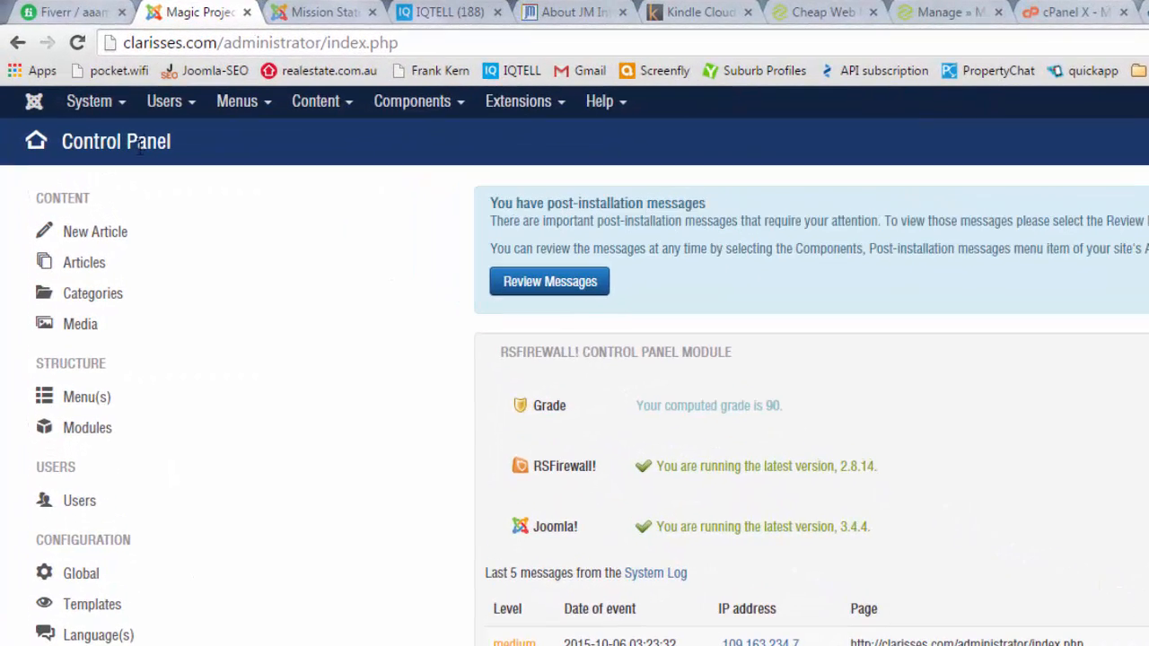
Step: Browse the site administration menu briefly and dismiss it without choosing anything
click(90, 101)
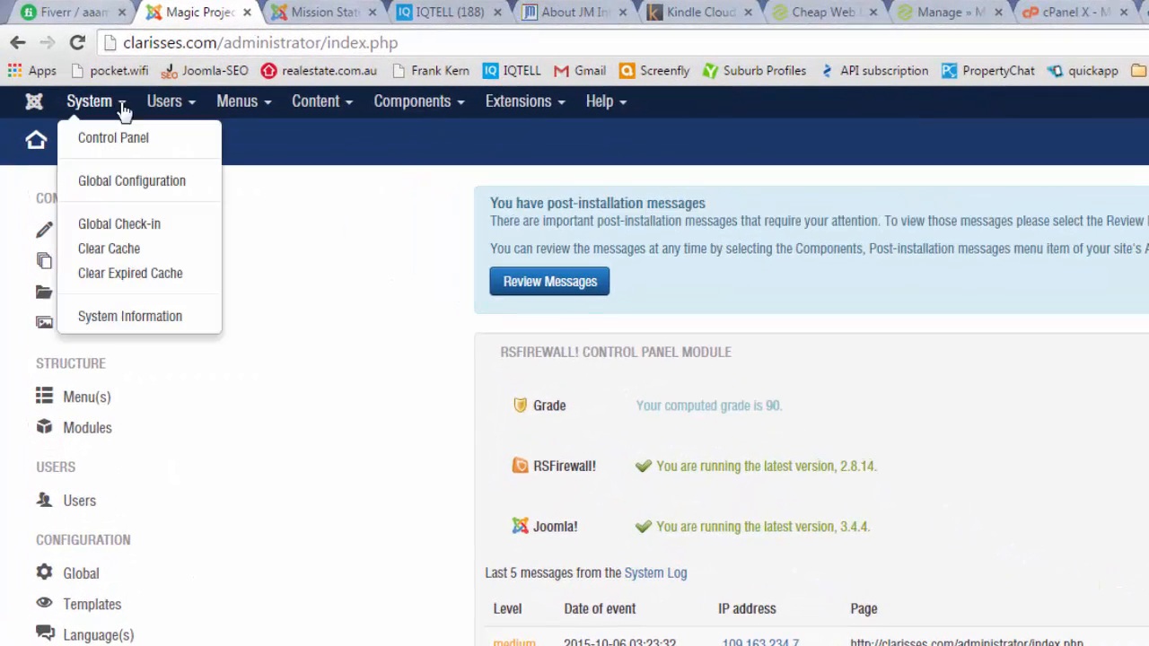
click(113, 136)
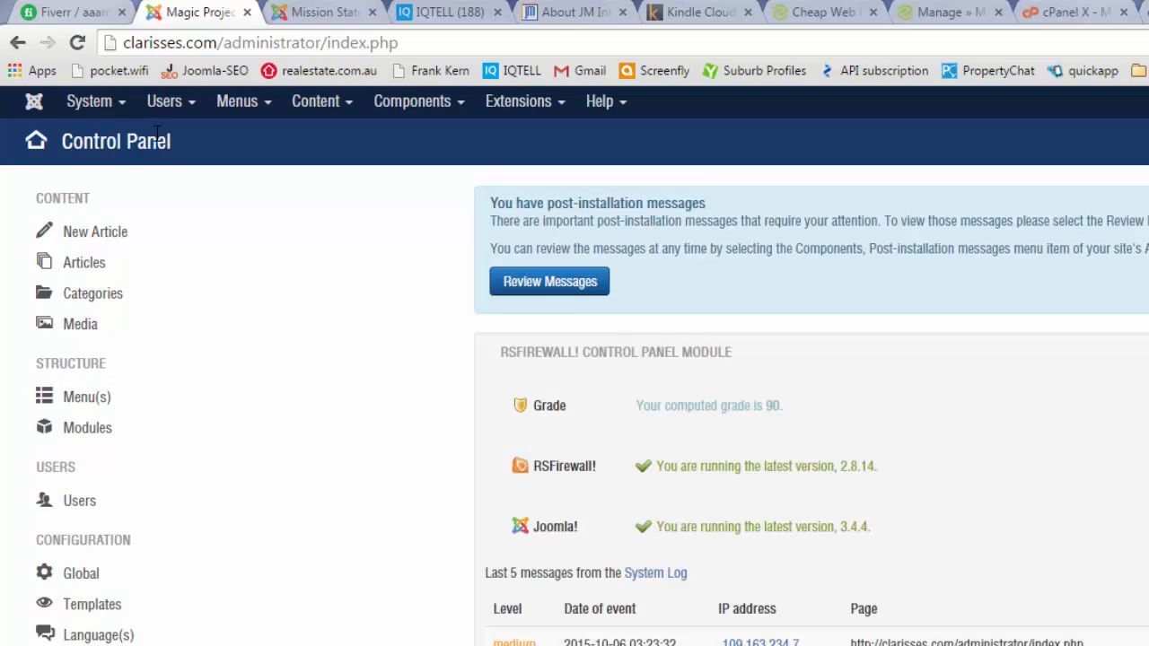
mouse_move(316, 100)
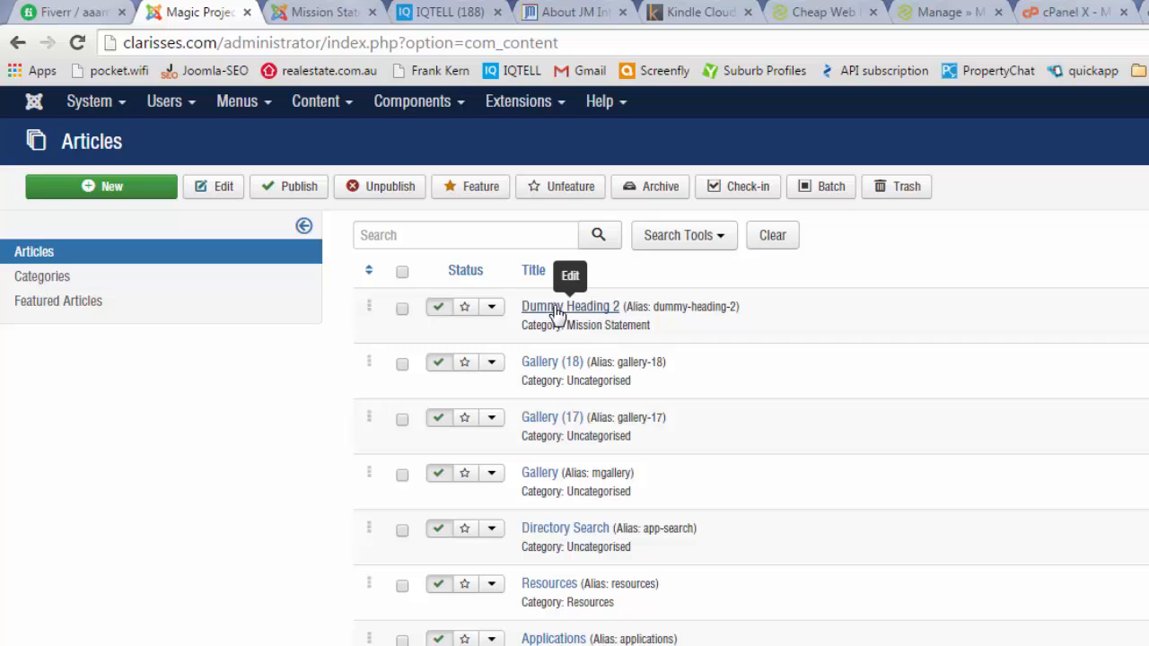
Step: Open the Dummy Heading 2 article for editing and view its live Mission Statement page
click(569, 305)
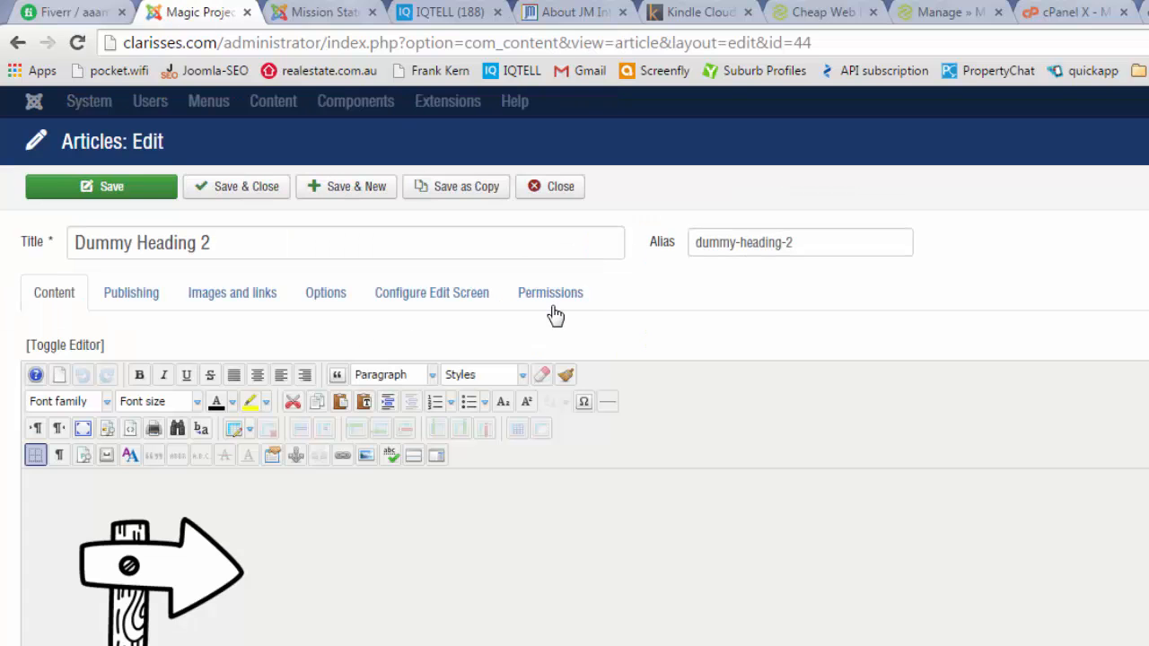
click(320, 11)
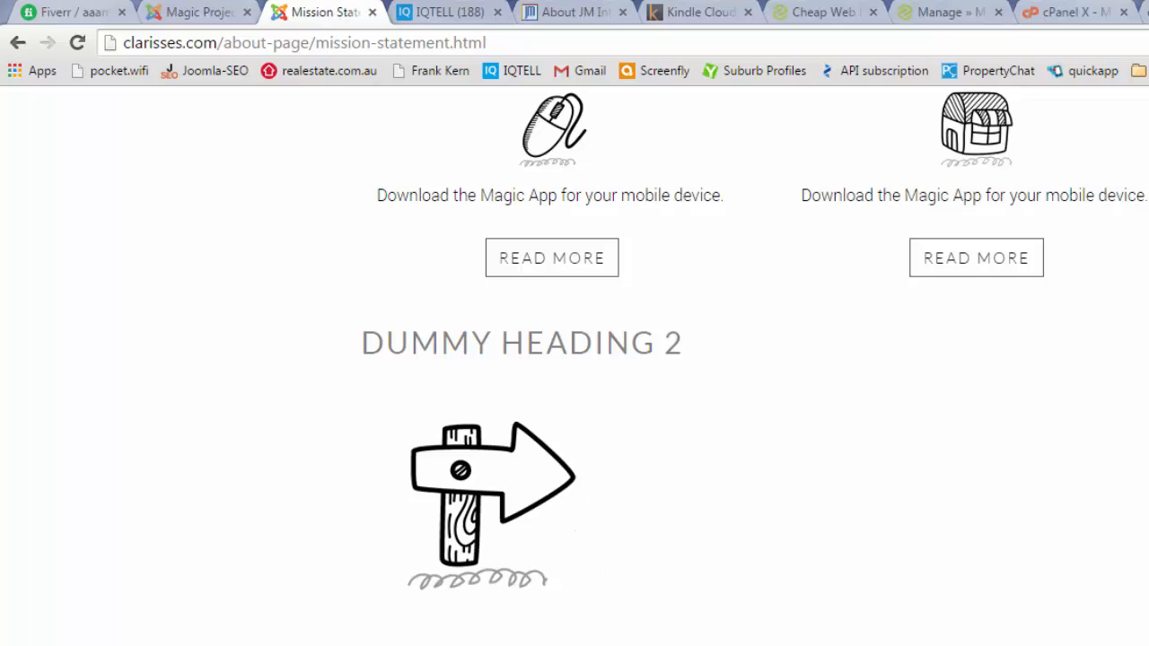
mouse_move(561, 350)
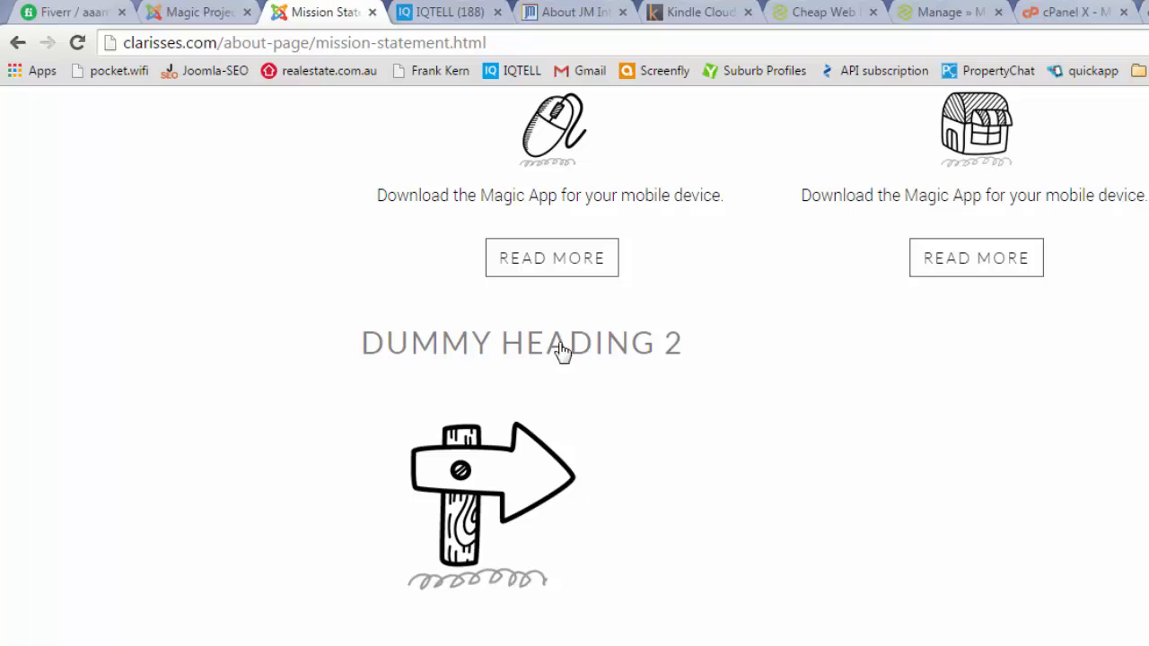
mouse_move(802, 348)
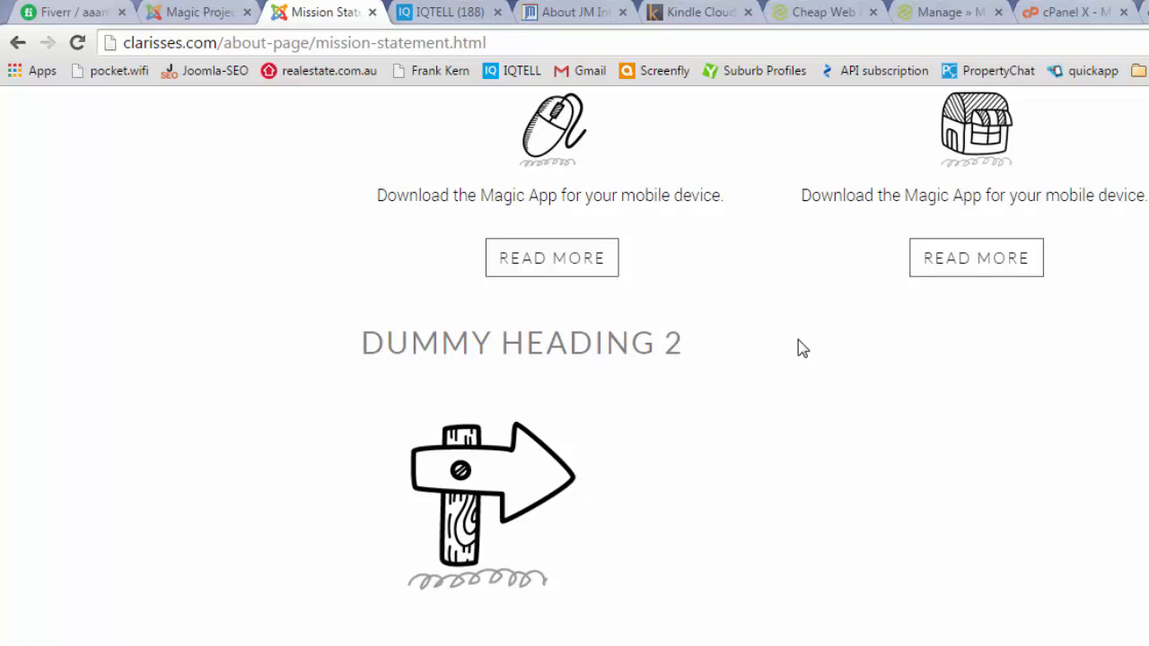
scroll(up, 3)
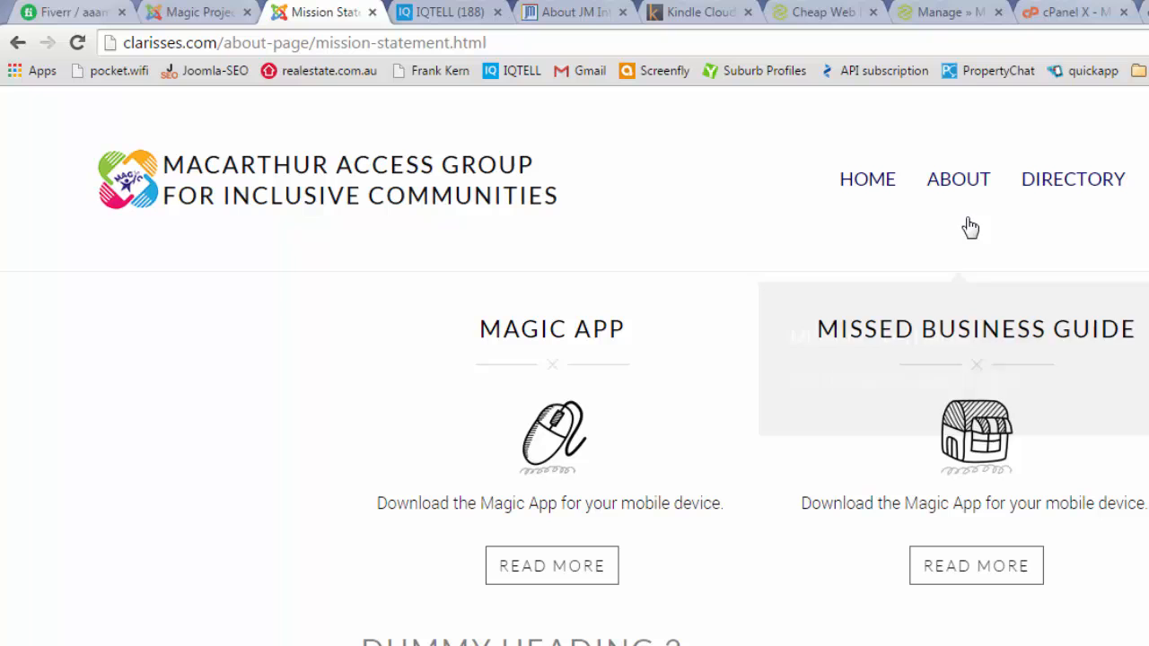
mouse_move(958, 180)
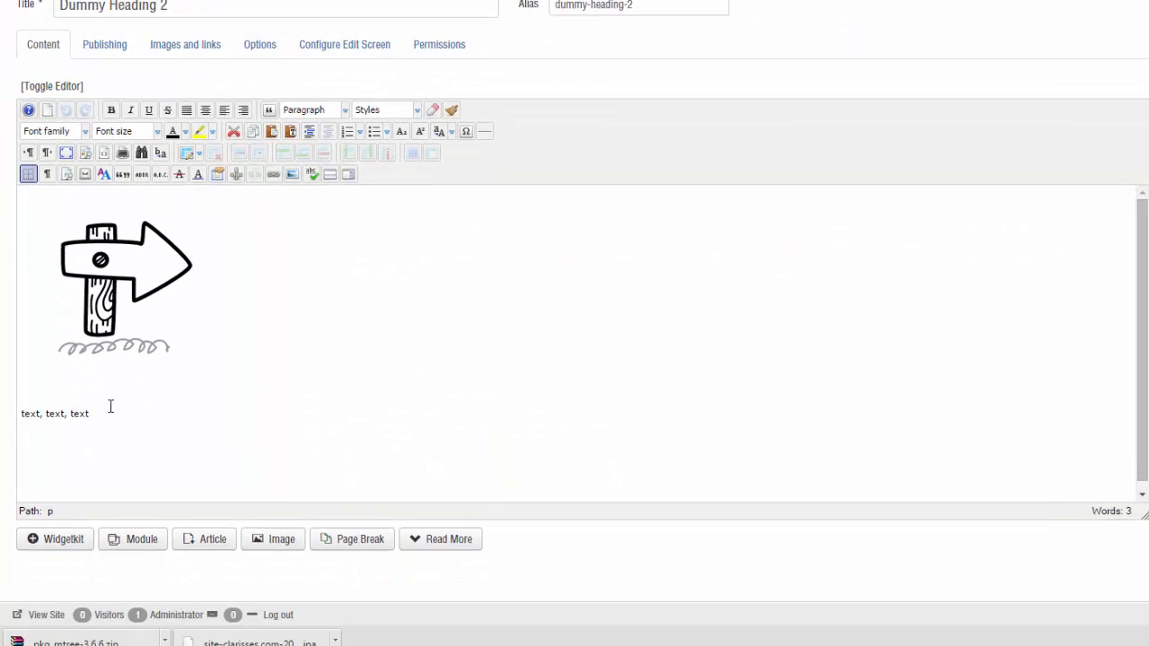
Step: Add 'Google.com.au' after 'text, text, text' and select it for linking
scroll(down, 3)
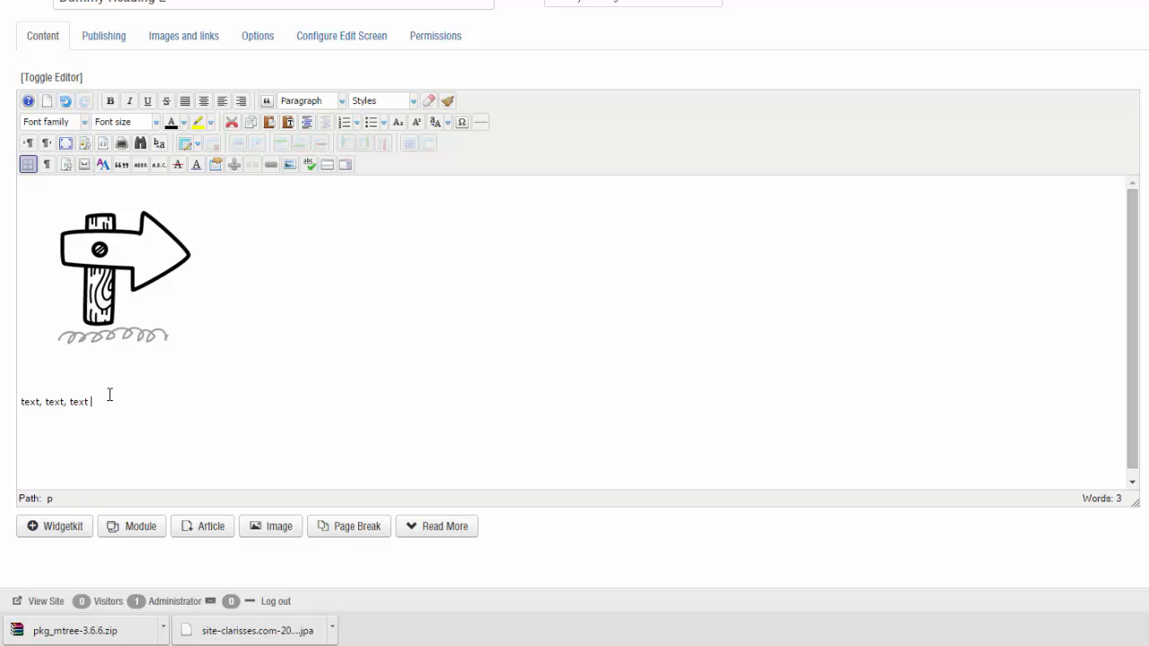
text(Google)
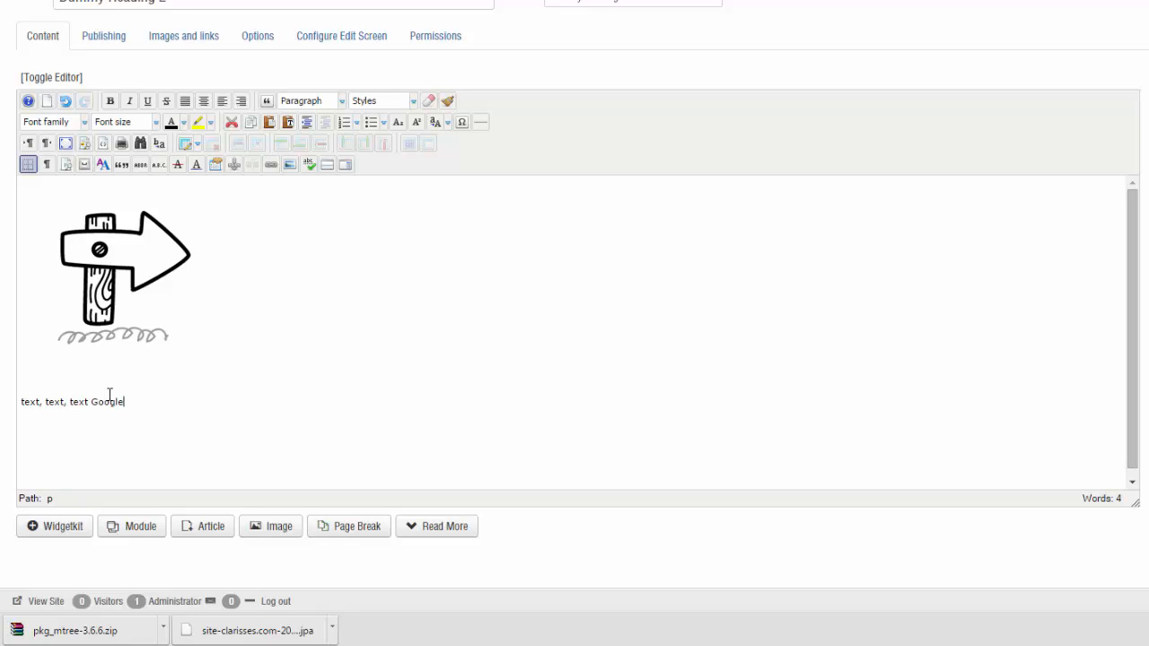
text(.com)
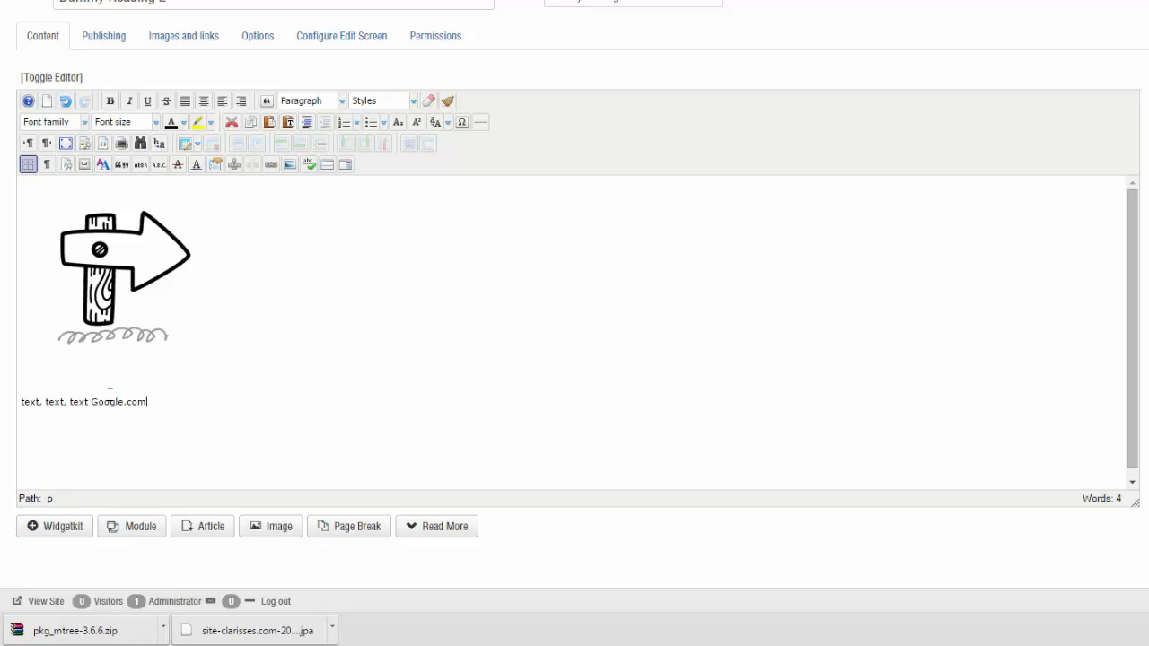
text(.au)
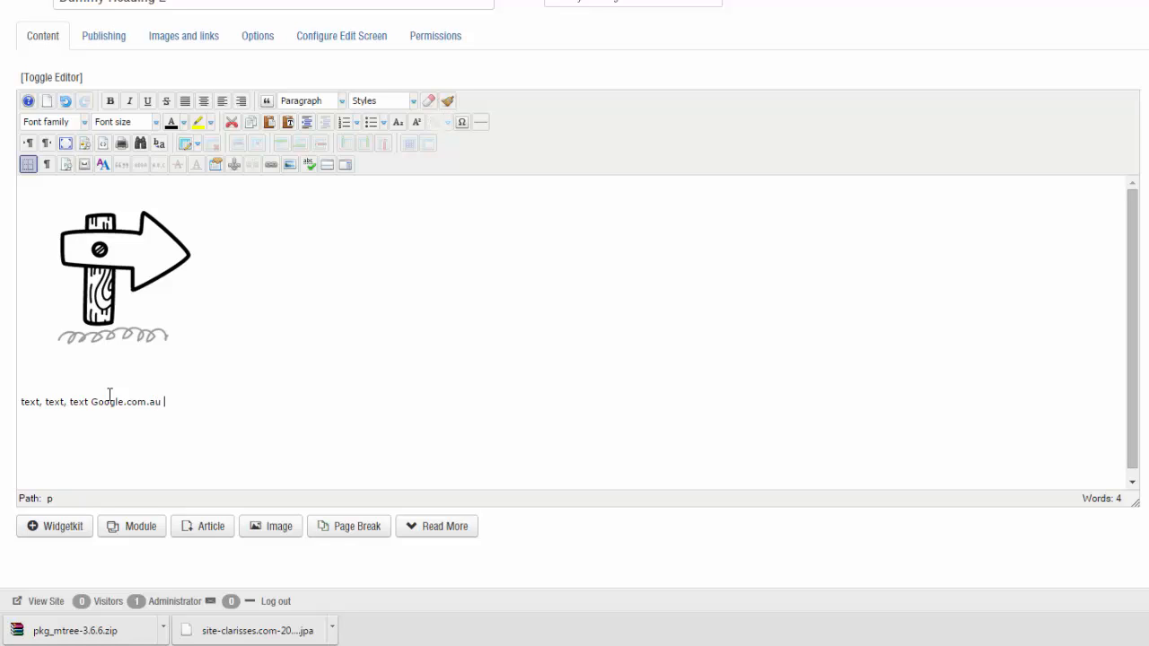
double_click(106, 402)
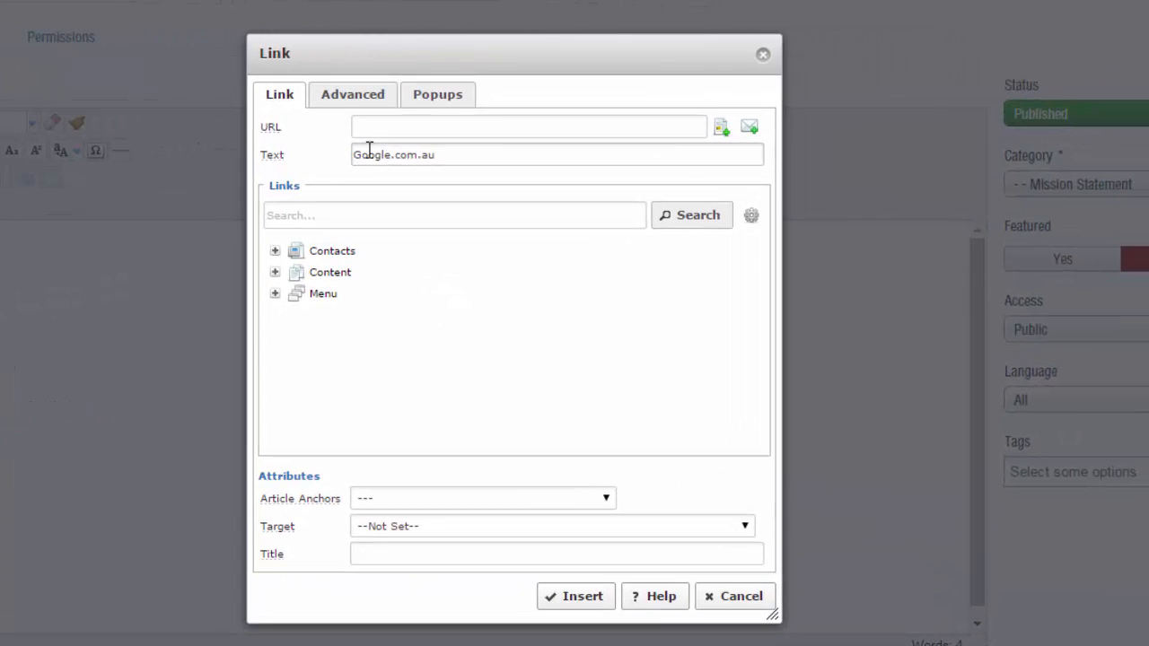
click(528, 125)
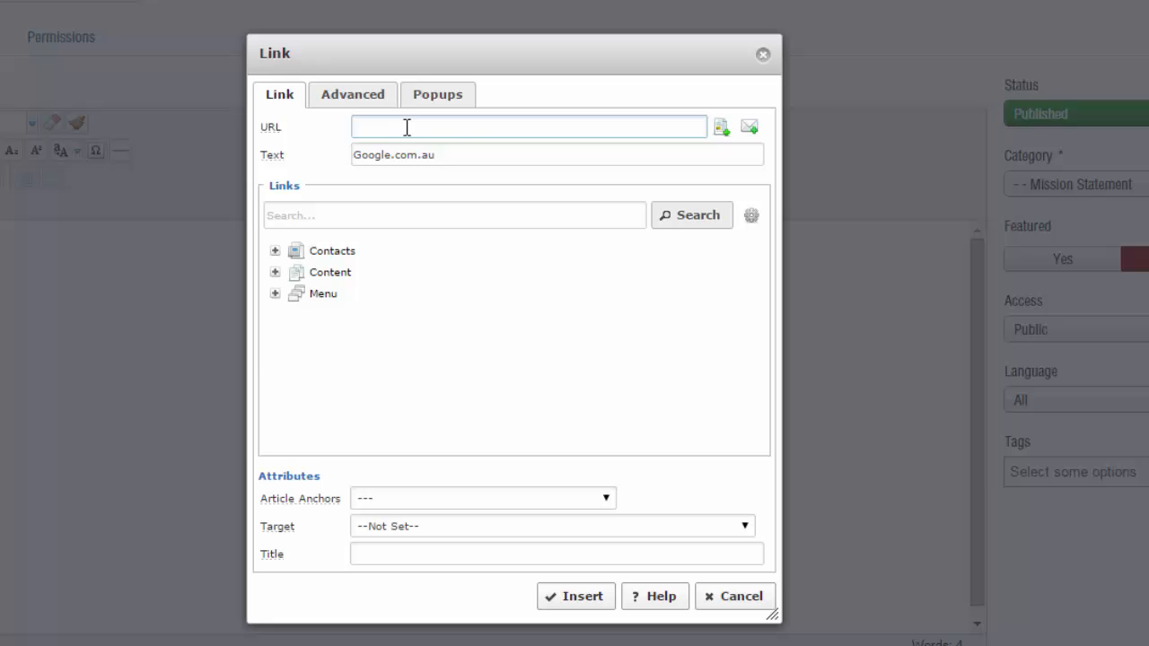
text(www.google.com.au)
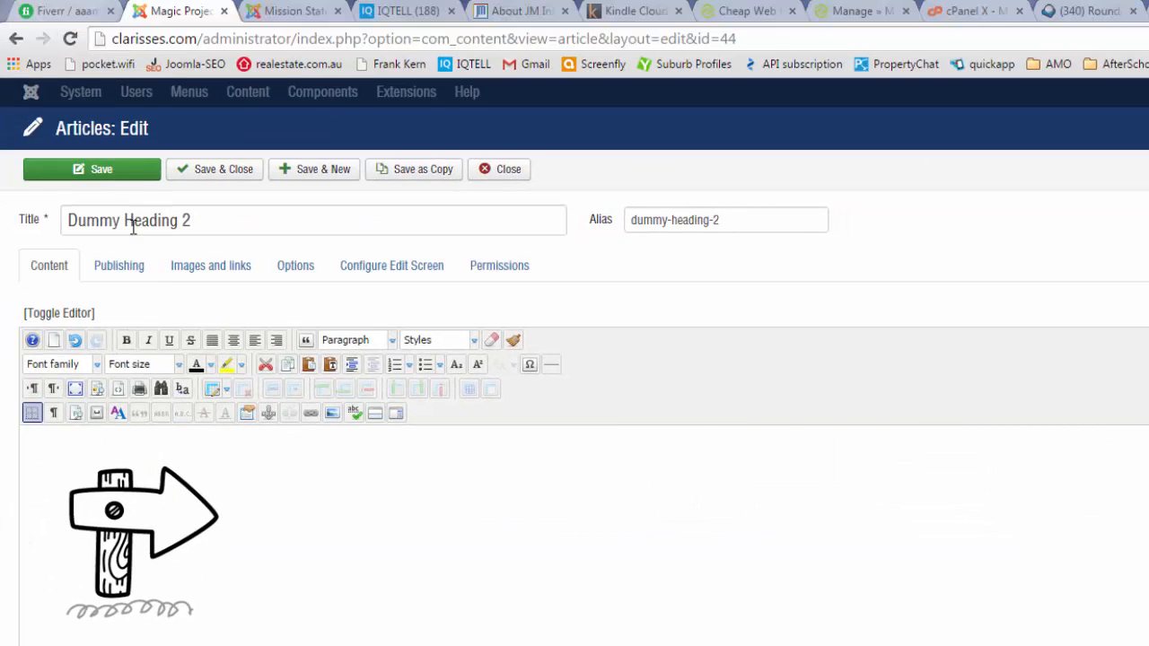
click(90, 169)
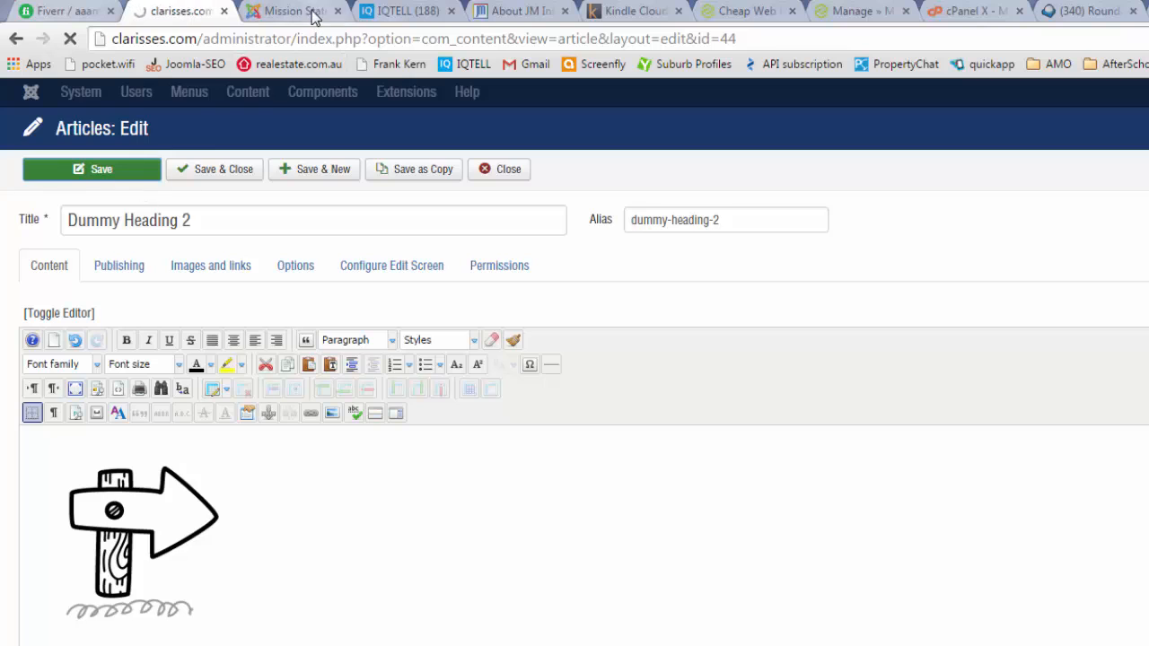
click(290, 11)
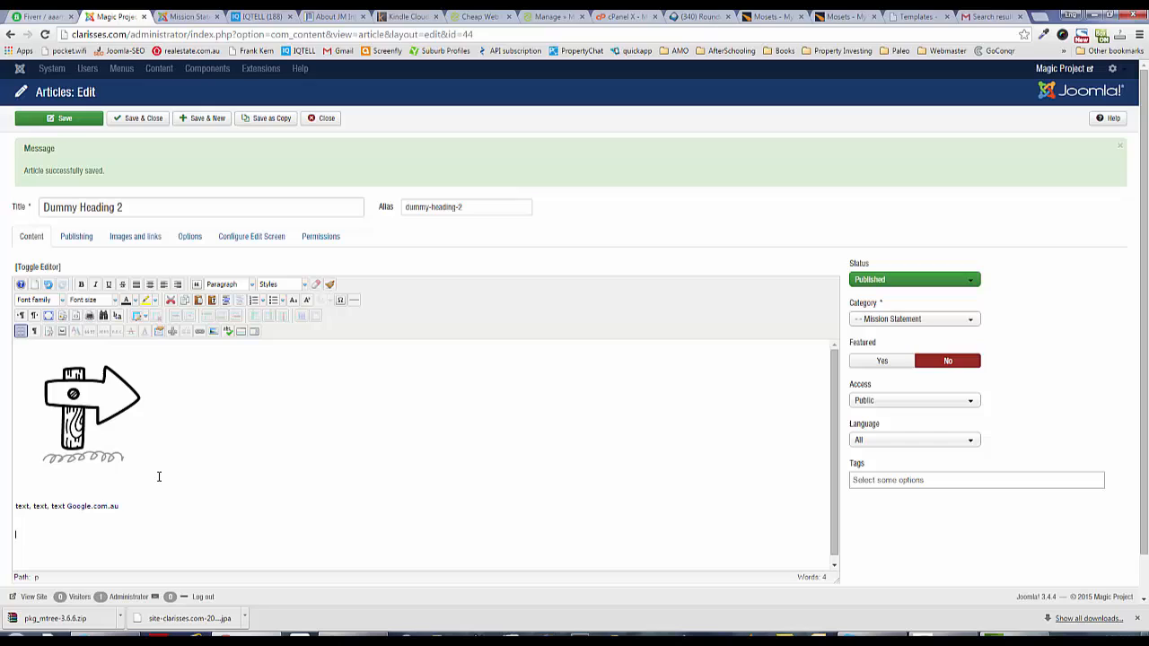
Step: Begin a new line in the article body reading 'Internal link'
text(Internal)
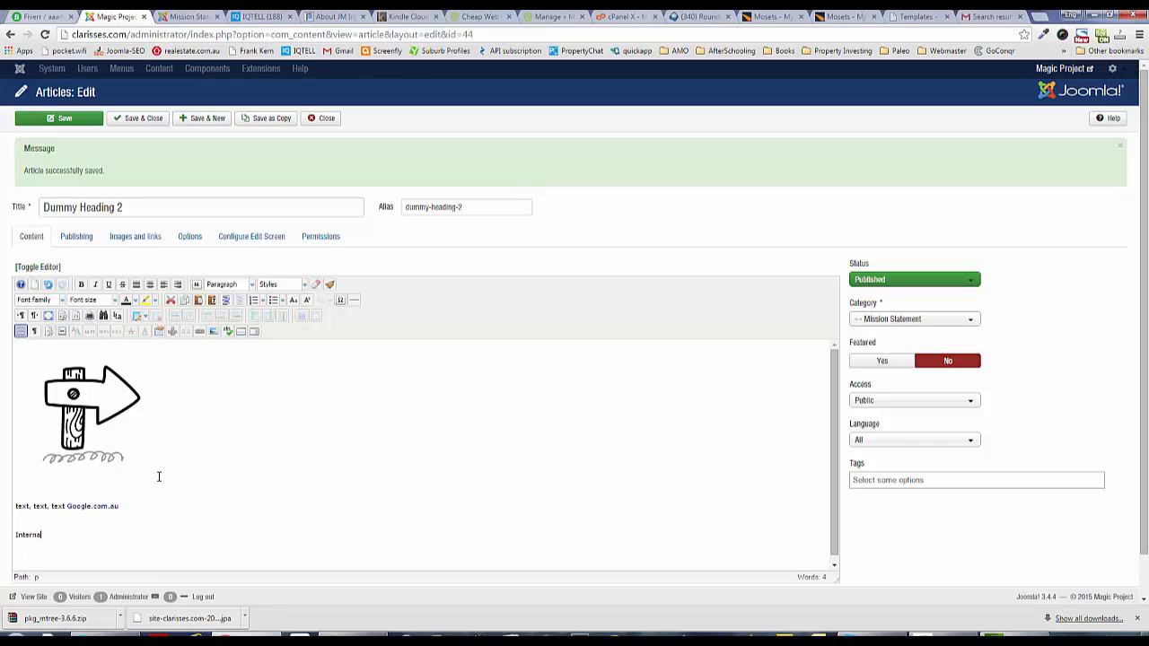
text(link document)
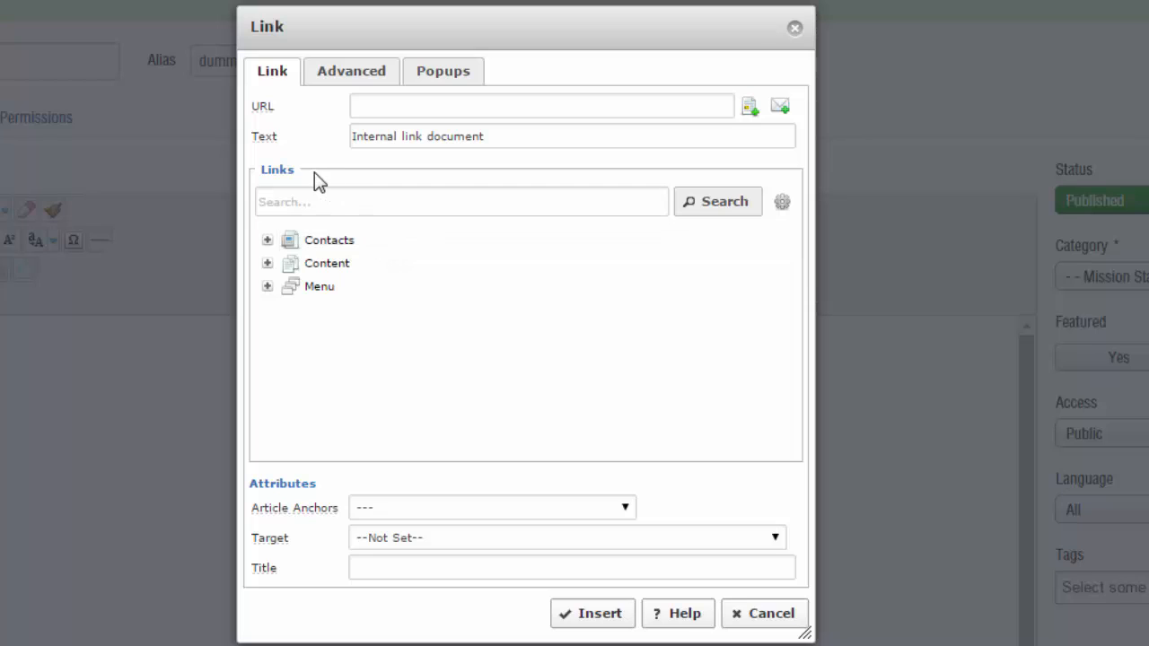
mouse_move(303, 173)
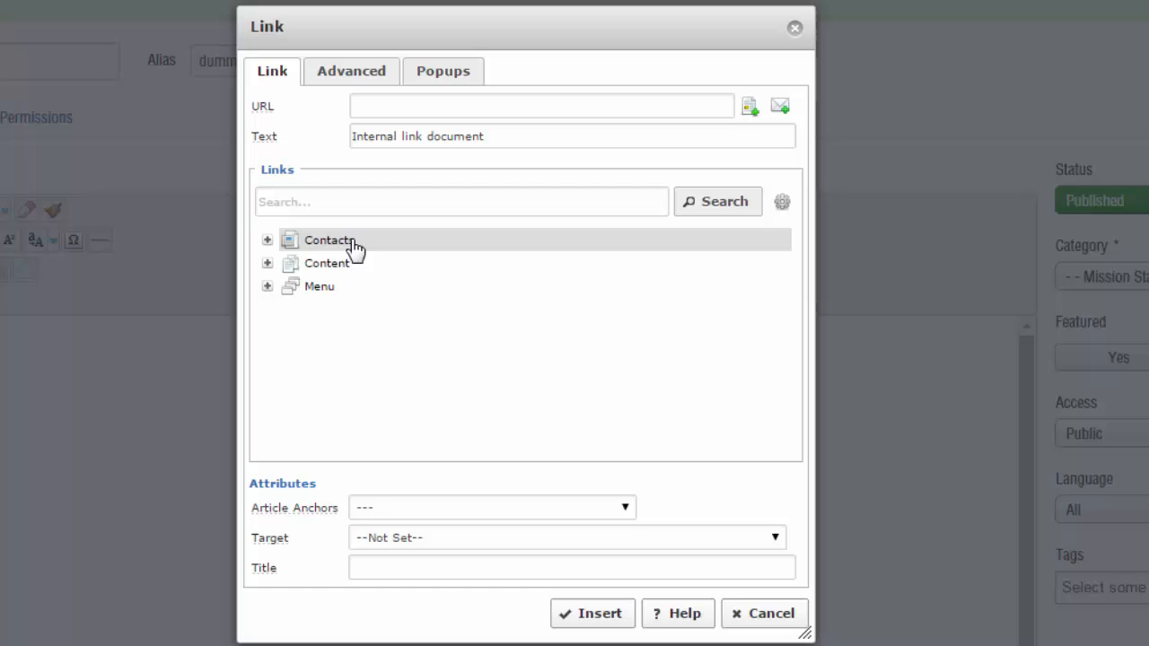
mouse_move(309, 314)
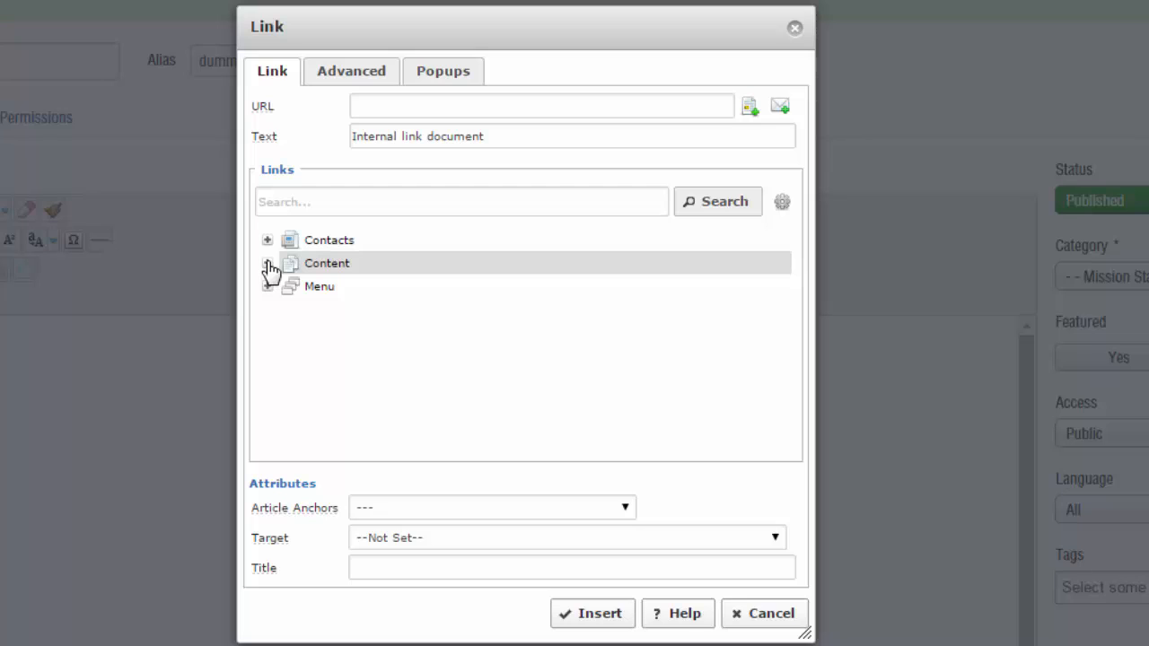
Step: Link the 'Internal link document' text to the Resources content category under Directory
click(267, 263)
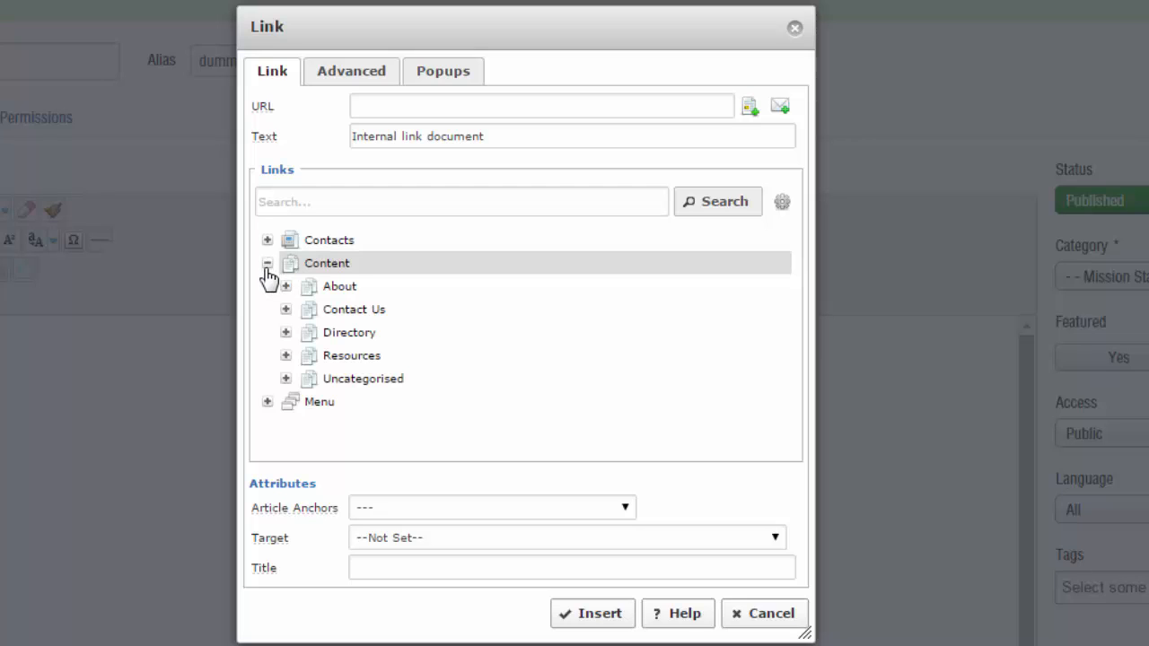
mouse_move(287, 309)
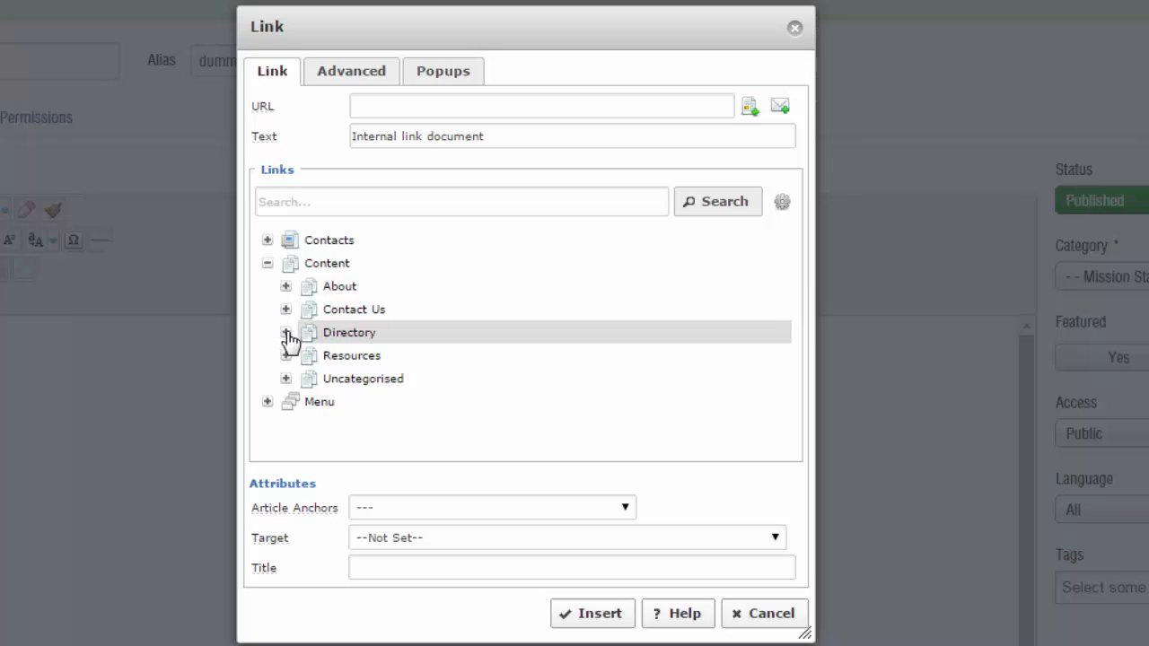
click(285, 332)
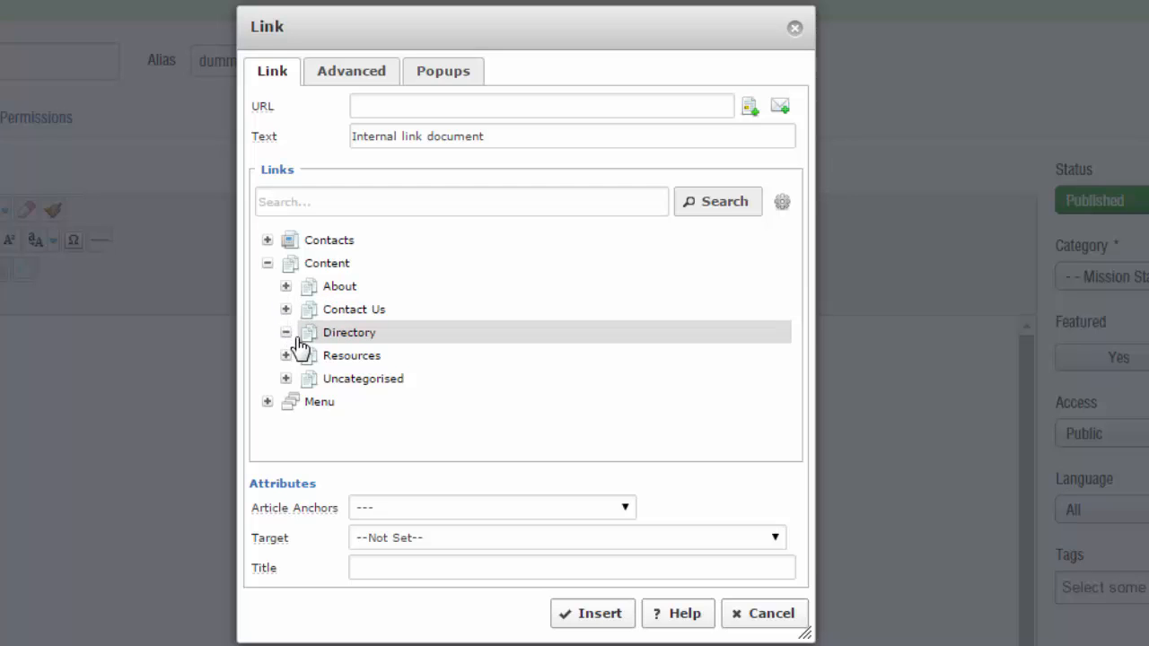
click(348, 332)
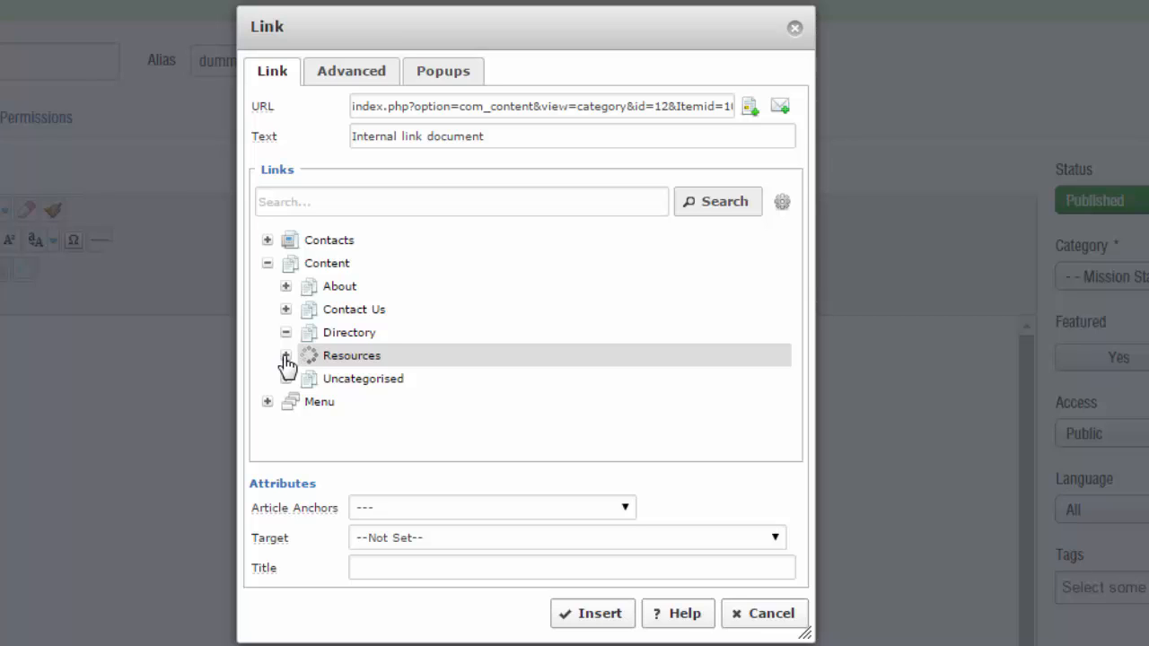
click(286, 355)
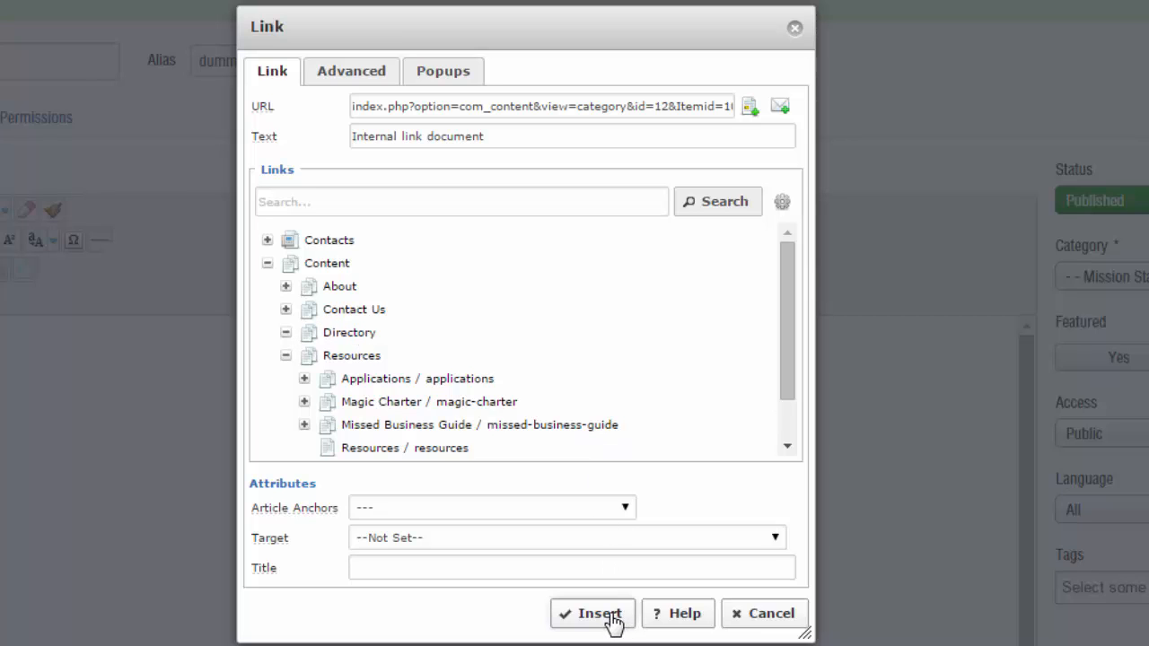
click(592, 614)
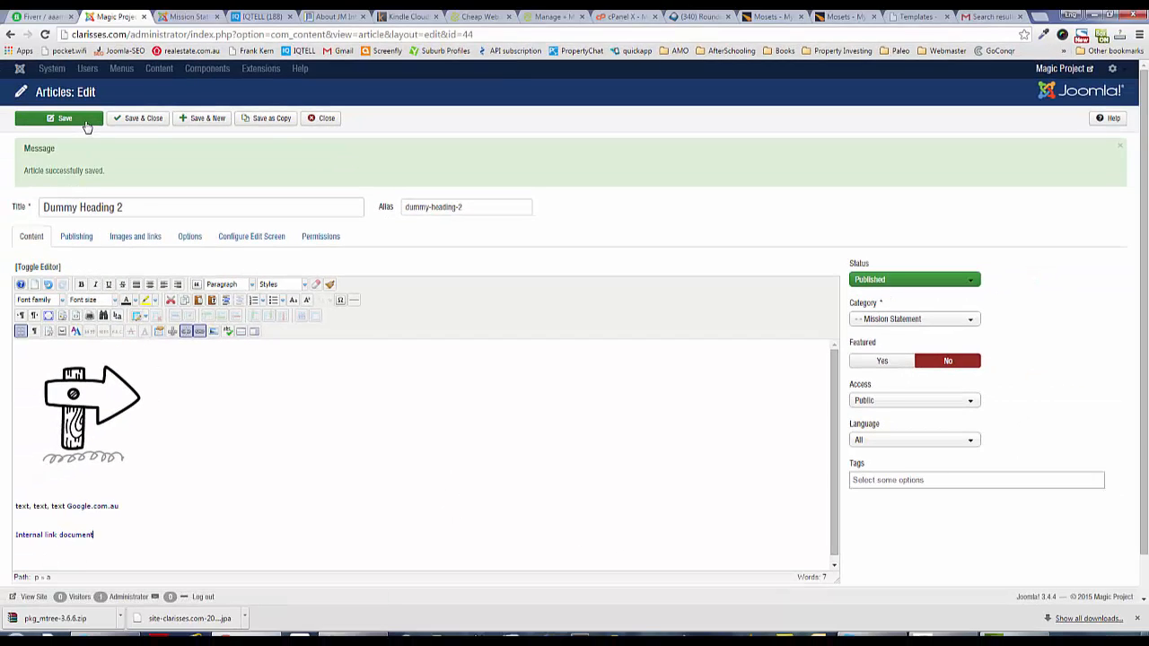
Step: Review the article's raw HTML, return to visual editing, and add 'PDF' on a new line
click(38, 266)
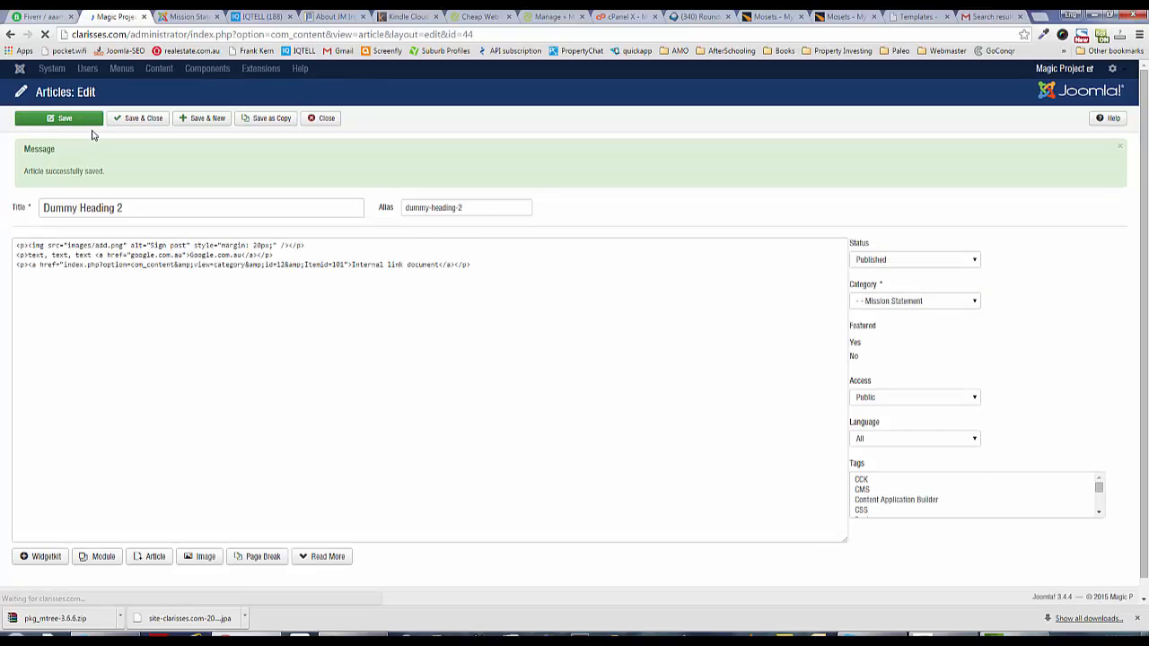
click(183, 16)
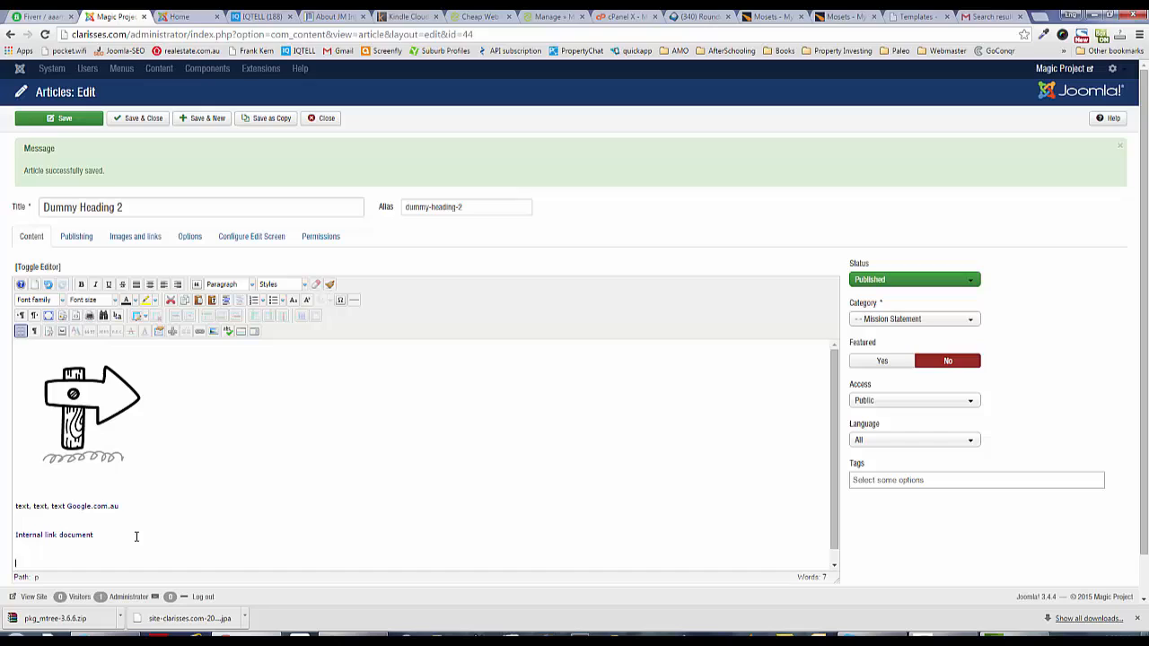
text(PDF)
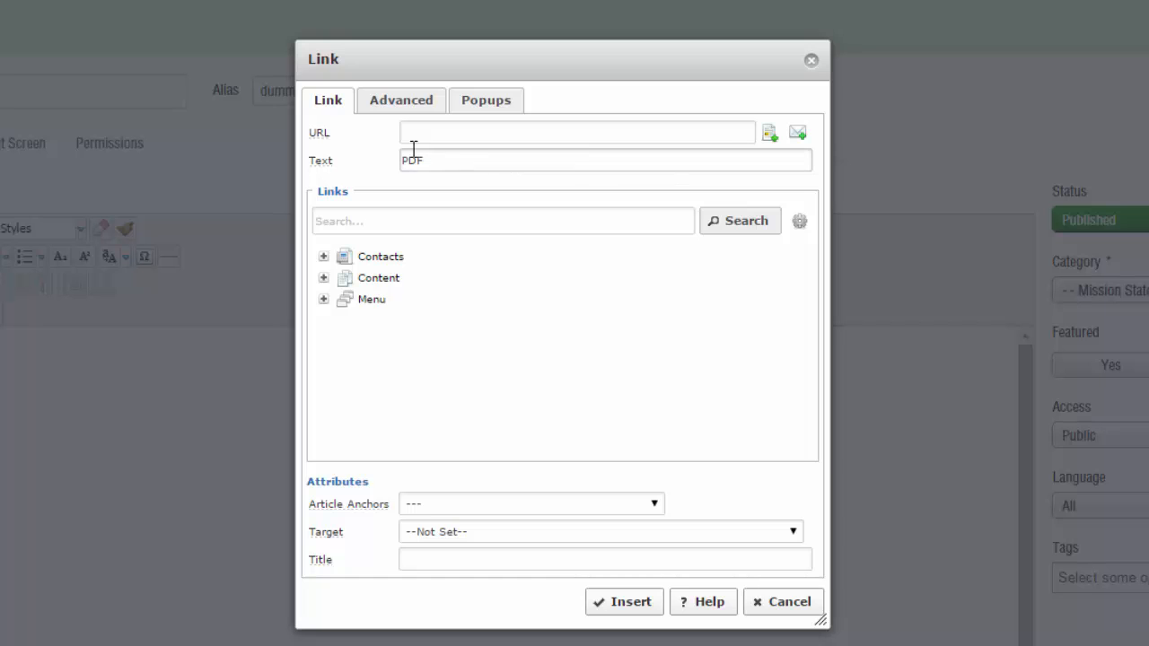
mouse_move(769, 132)
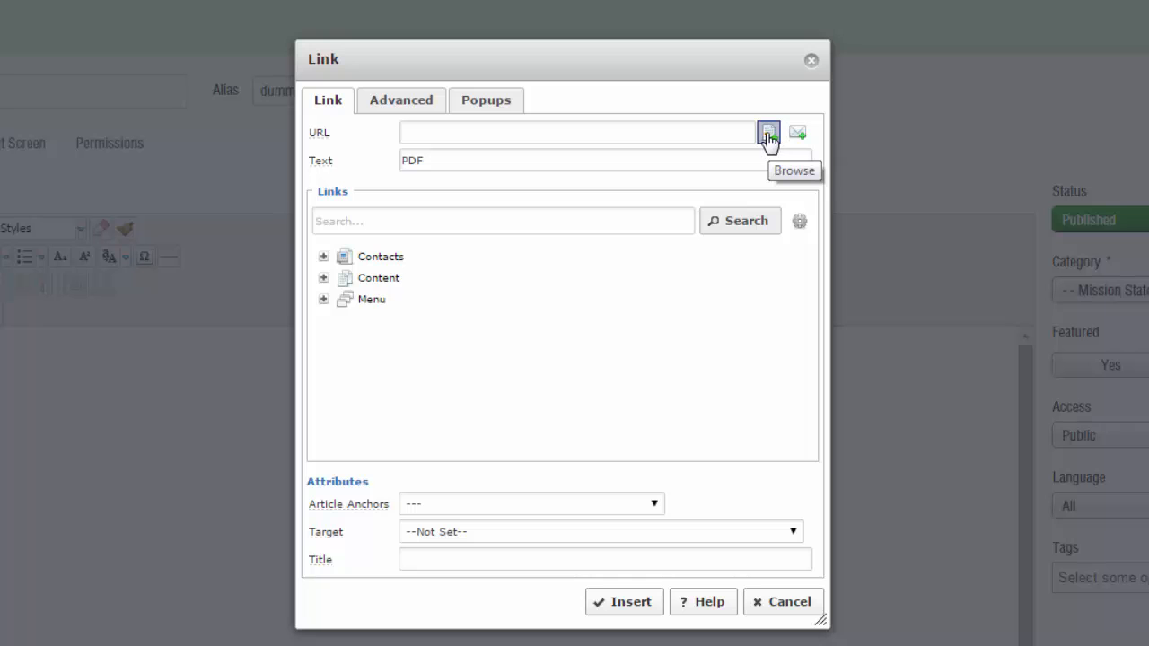
Step: Bring up the file browser from the PDF link's URL field
click(769, 132)
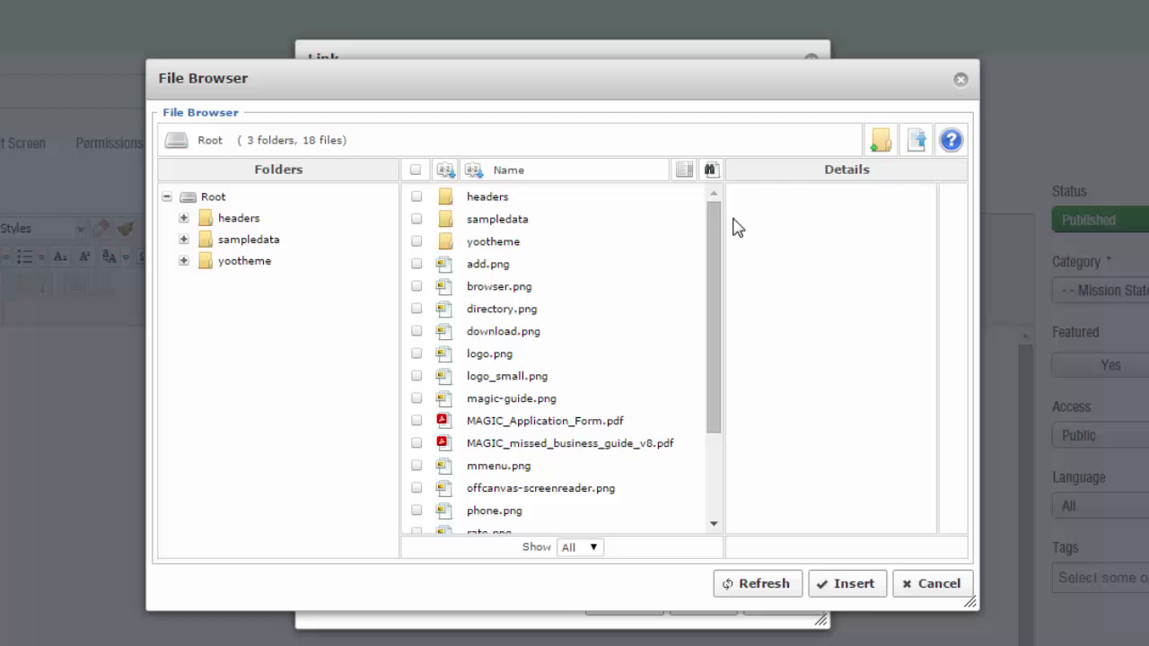
mouse_move(919, 172)
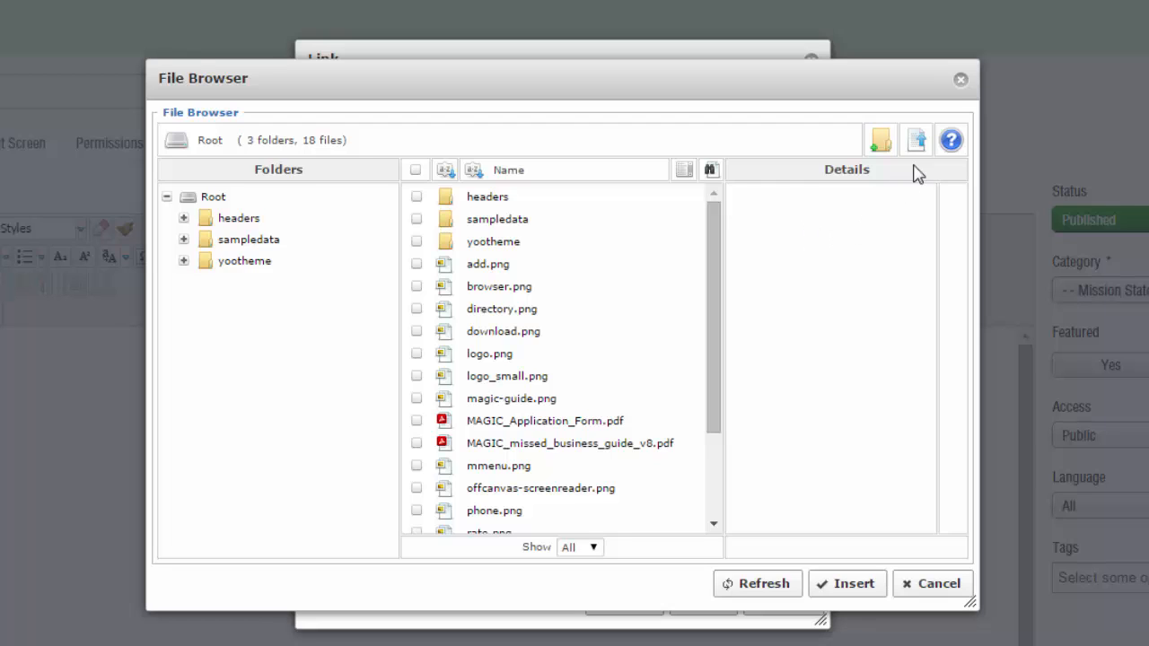
mouse_move(915, 140)
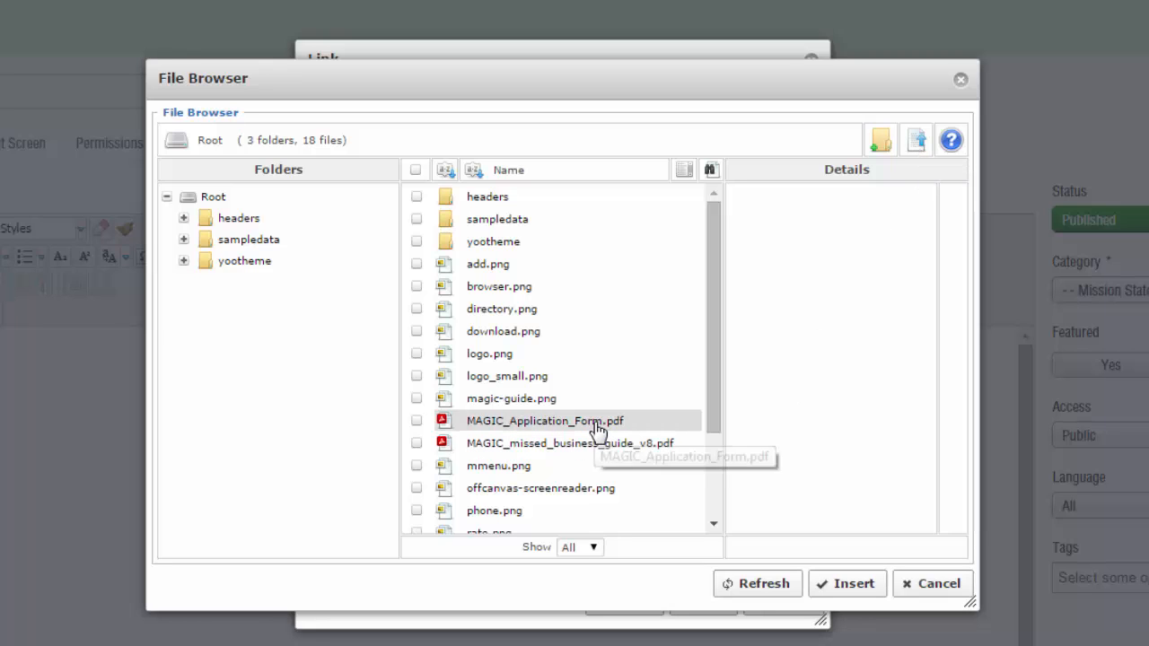
Step: Choose images/MAGIC_Application_Form.pdf as the PDF link's address
click(544, 420)
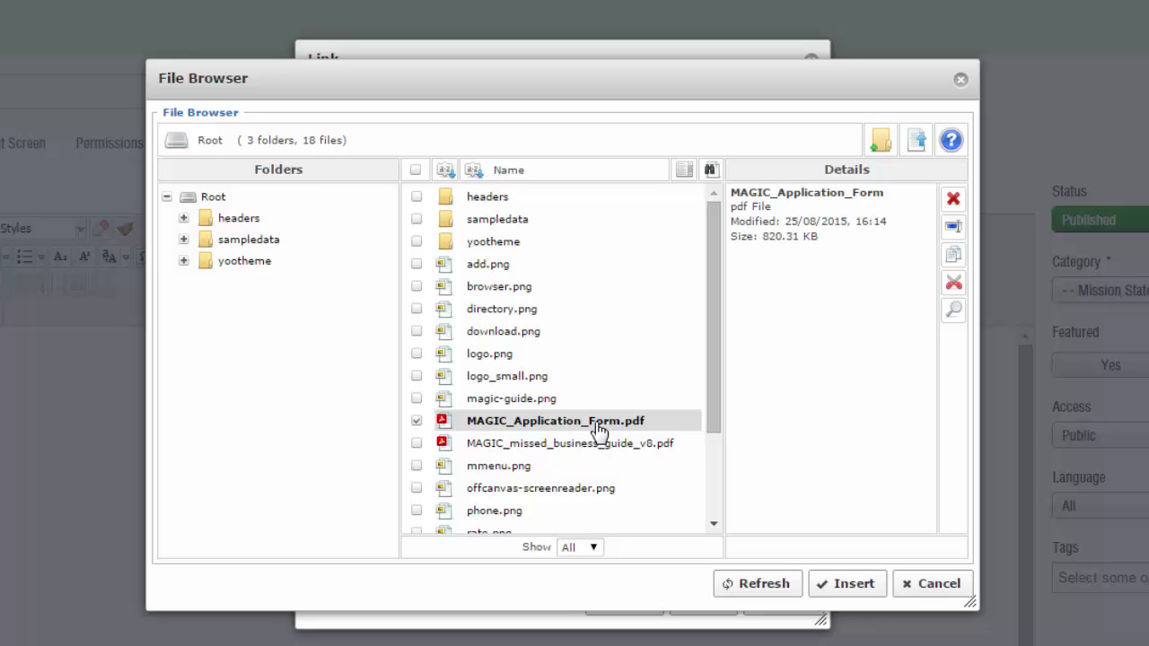
click(846, 584)
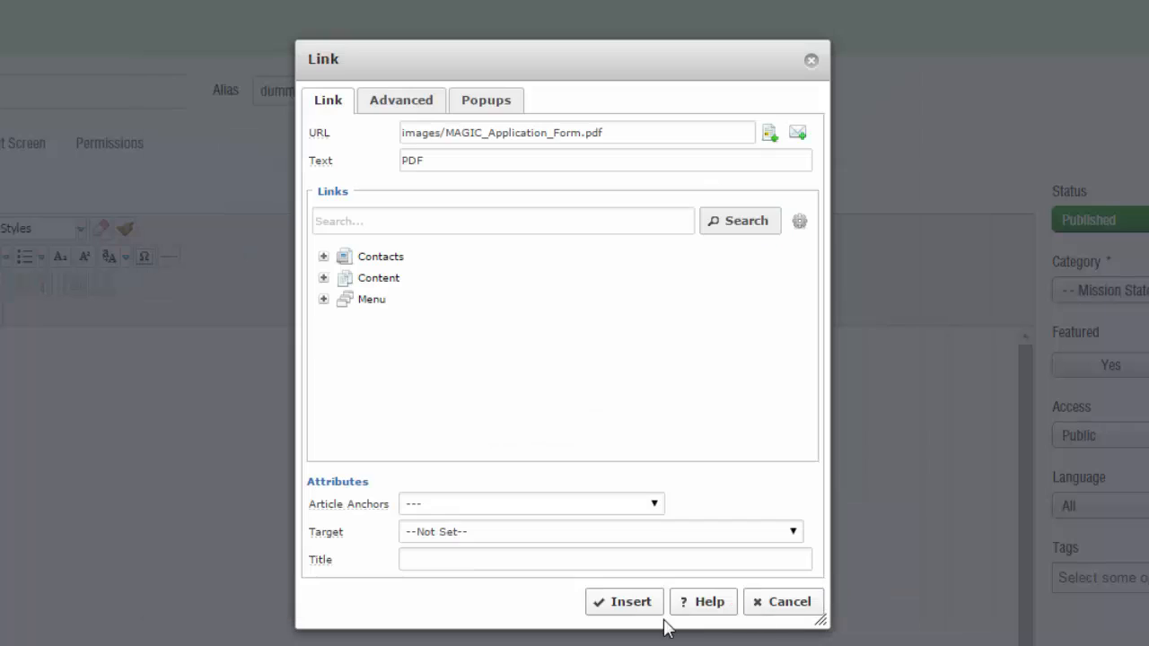
Step: Insert the PDF link into the article, then save and close it
click(623, 601)
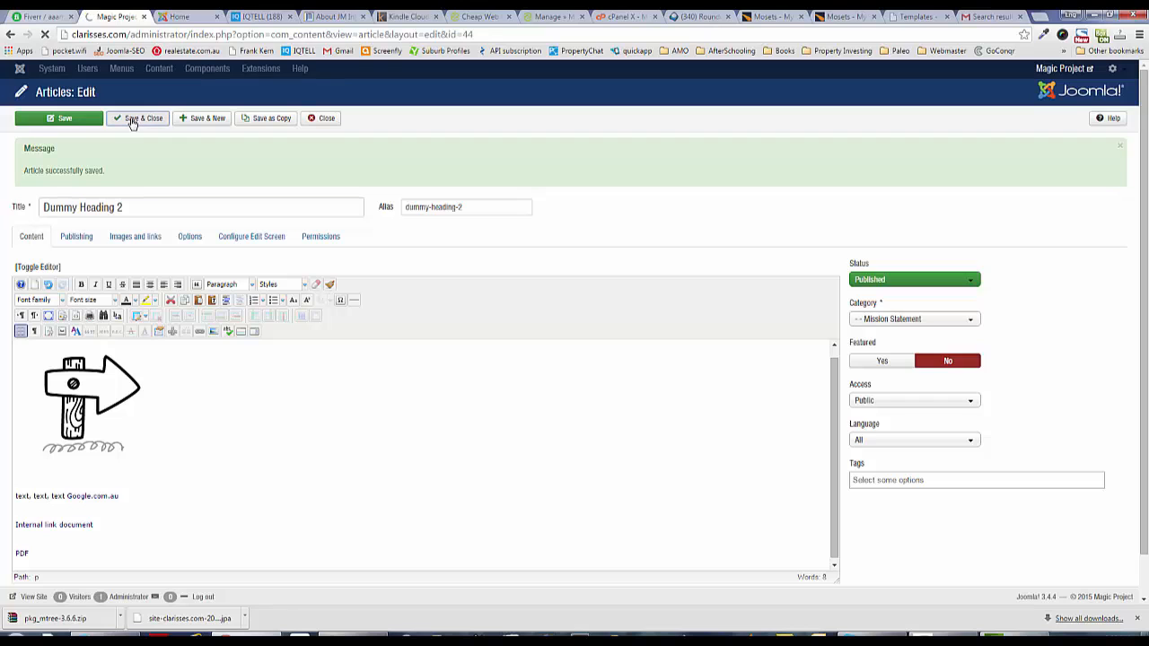
click(137, 119)
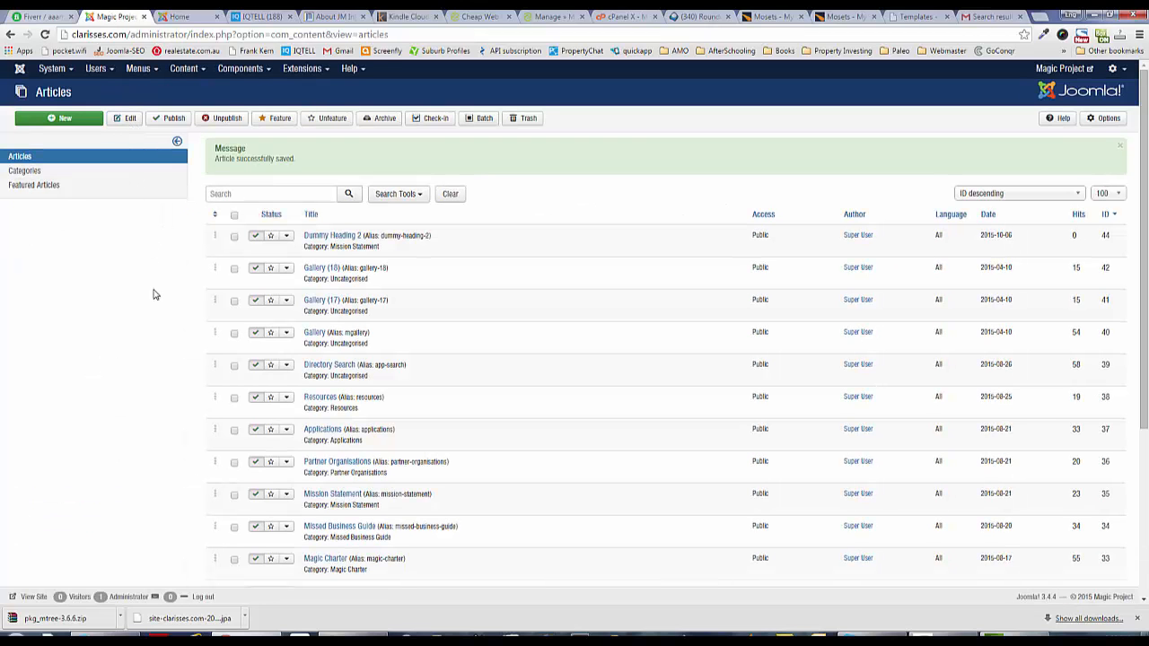
mouse_move(159, 278)
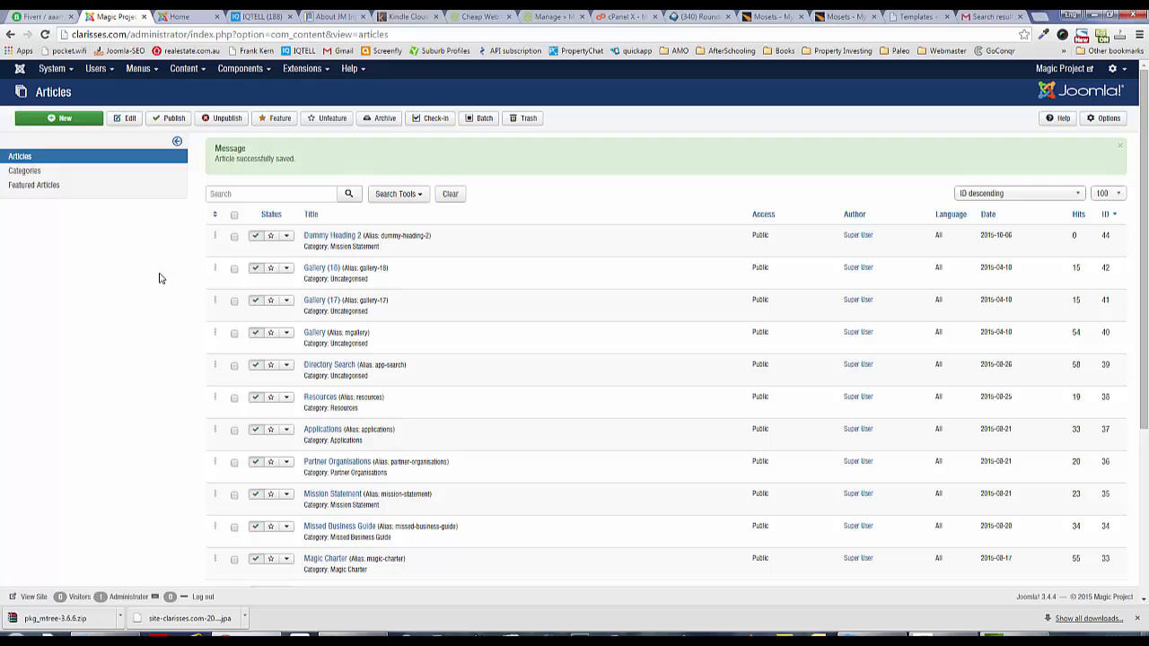